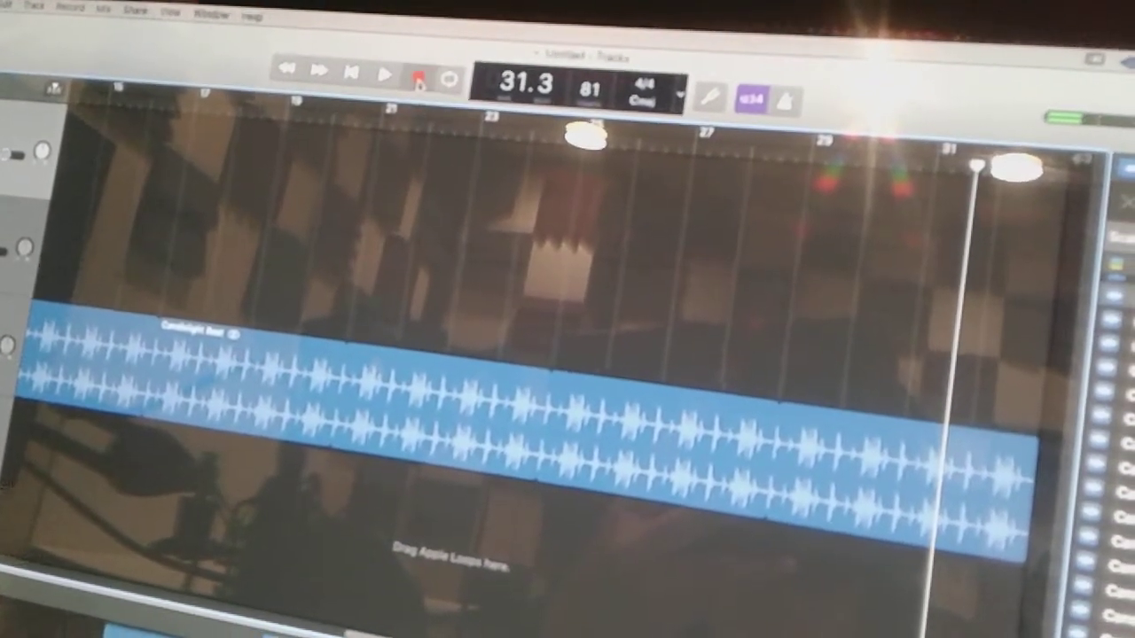
- Stop playback of the Candlelight Beat region near bar 31
click(386, 73)
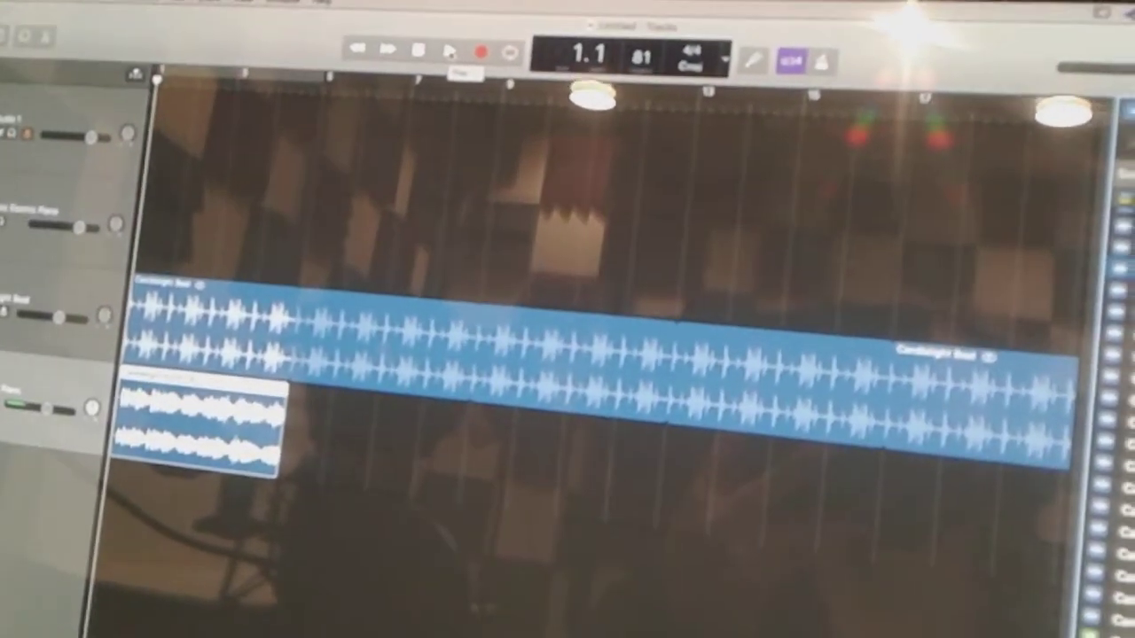
- Start playback from bar 1 so the beat and short recording play together
click(448, 39)
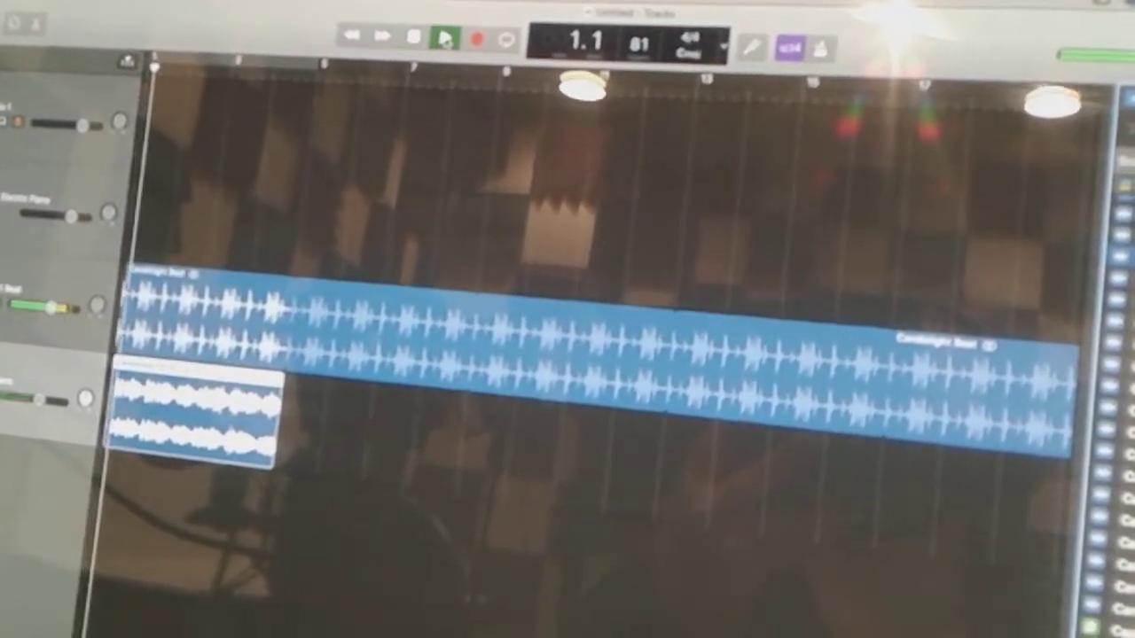